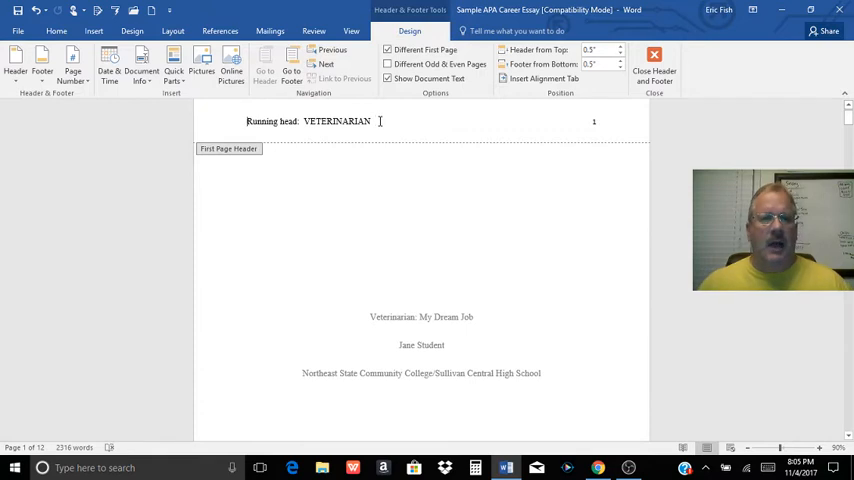
- Leave header and footer editing and scroll down through the essay's title page to page 2
scroll(down, 3)
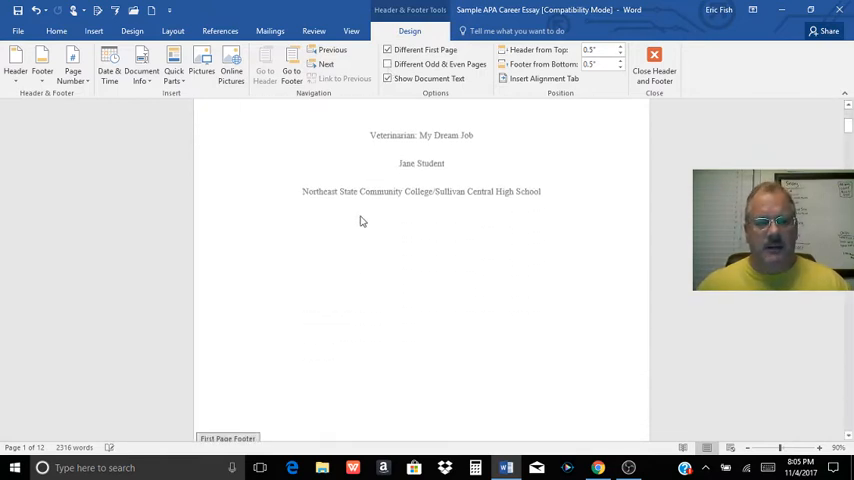
scroll(down, 3)
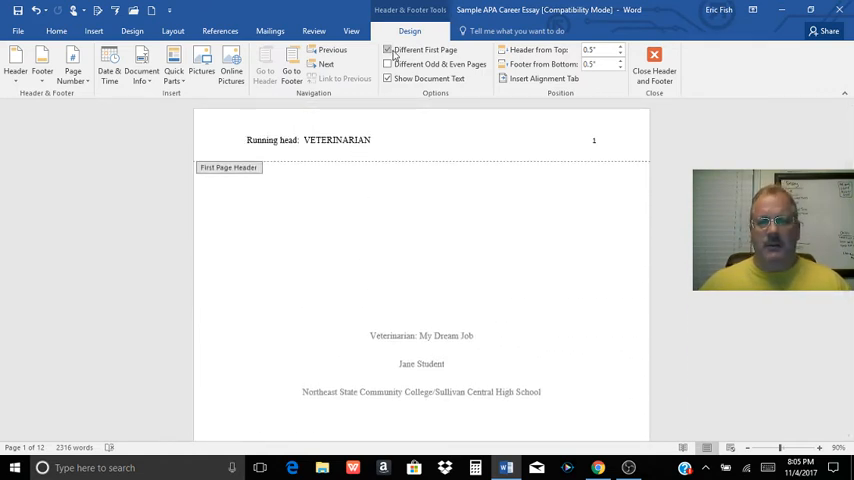
mouse_move(388, 50)
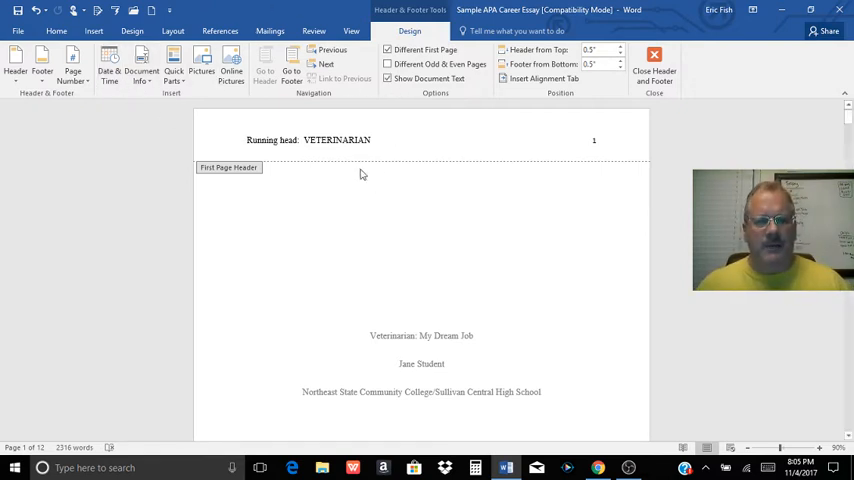
mouse_move(654, 70)
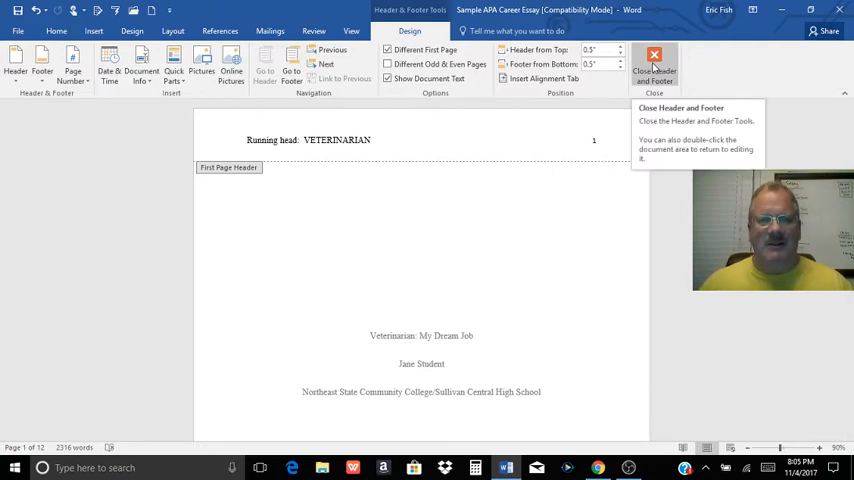
click(654, 70)
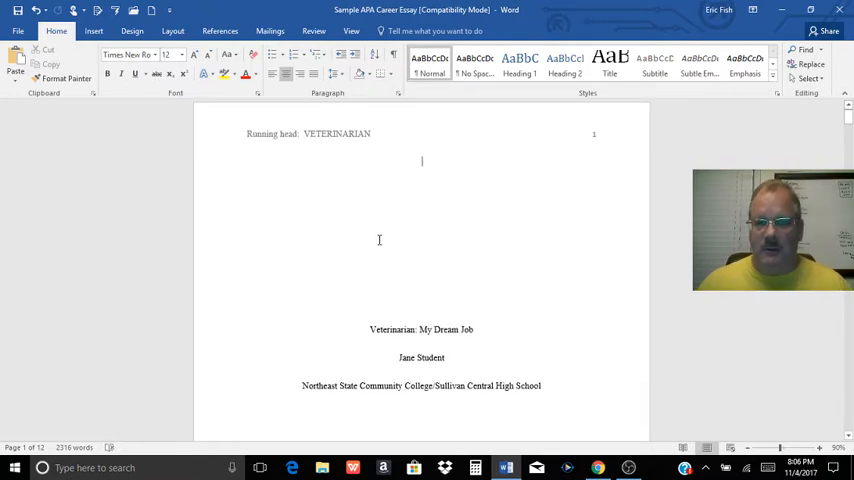
mouse_move(388, 220)
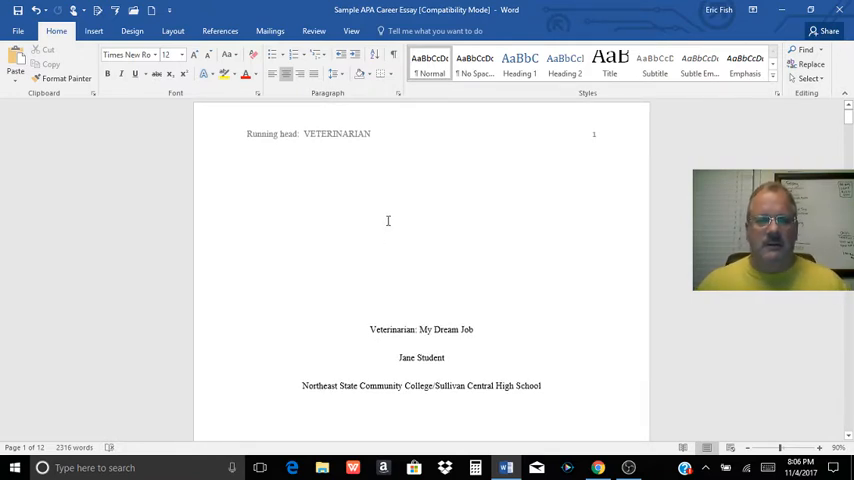
scroll(down, 3)
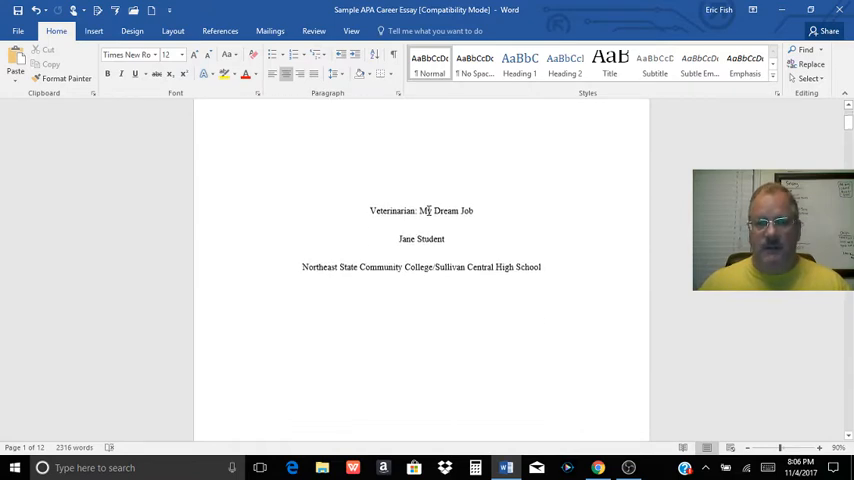
scroll(down, 3)
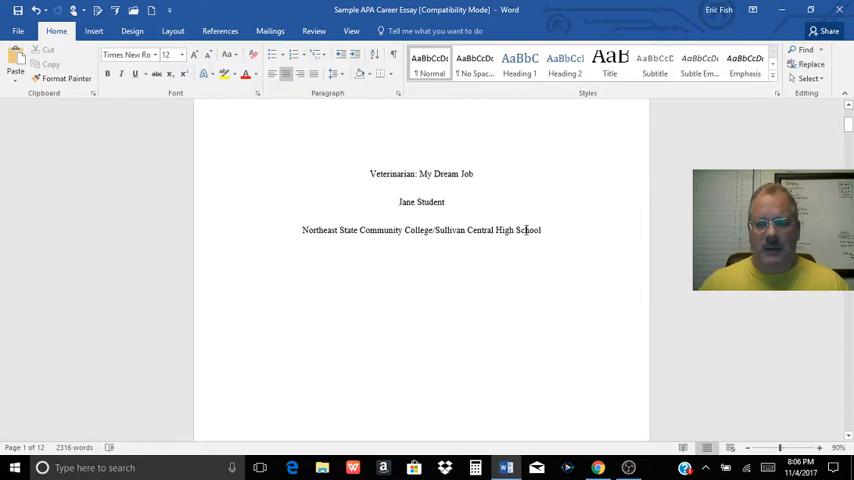
scroll(down, 3)
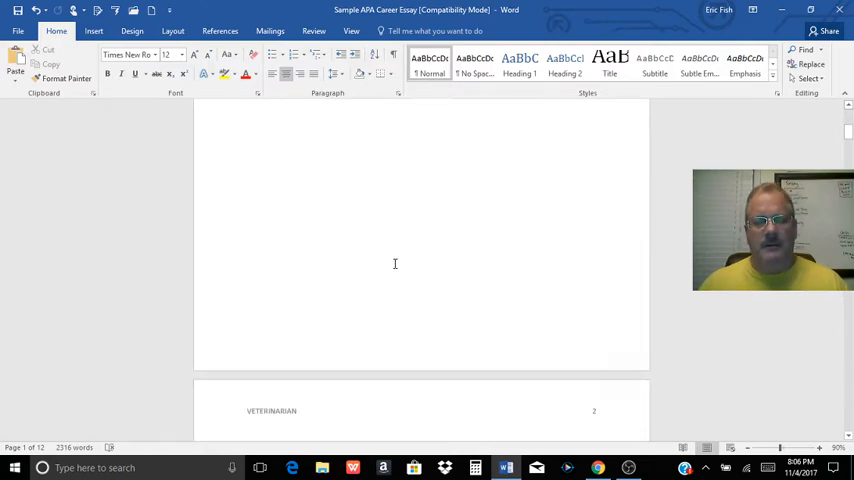
scroll(down, 3)
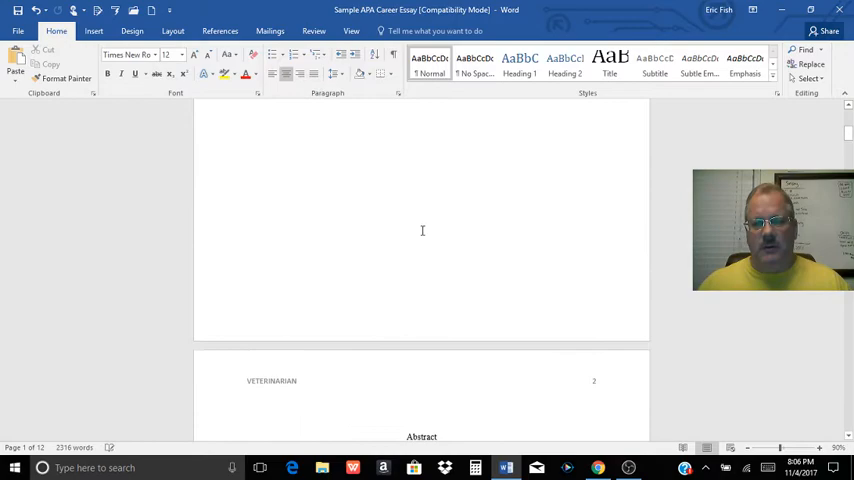
scroll(down, 3)
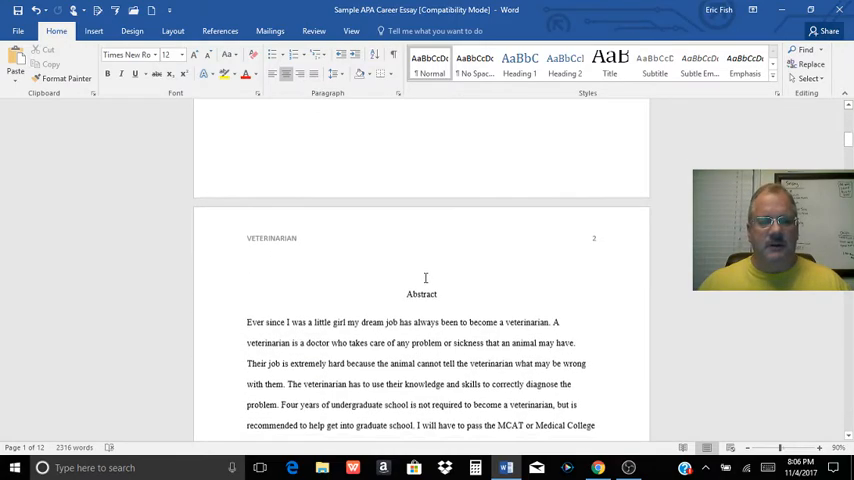
scroll(down, 3)
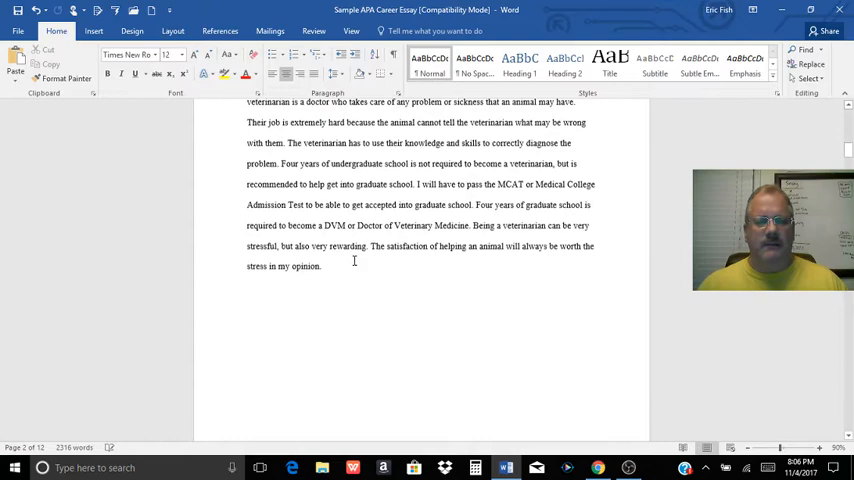
scroll(down, 3)
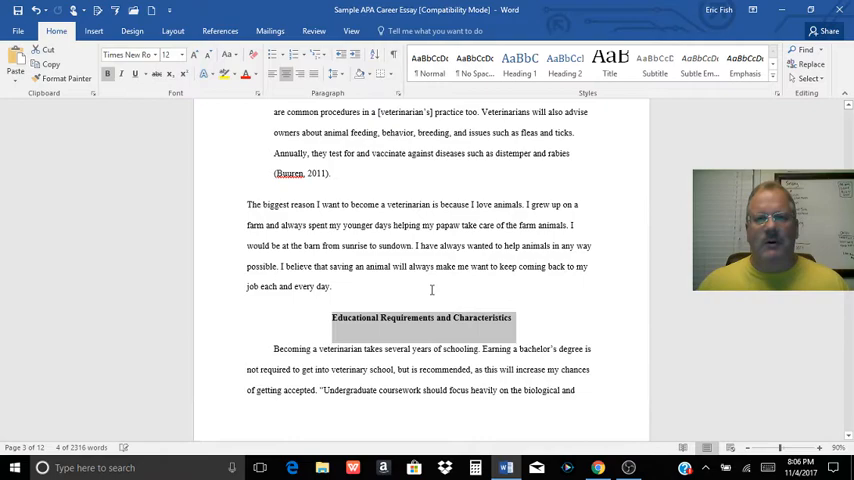
scroll(up, 3)
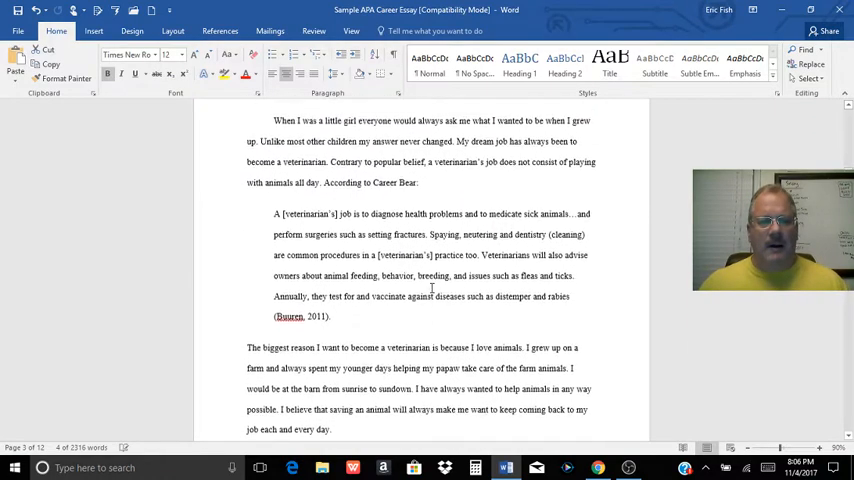
scroll(up, 3)
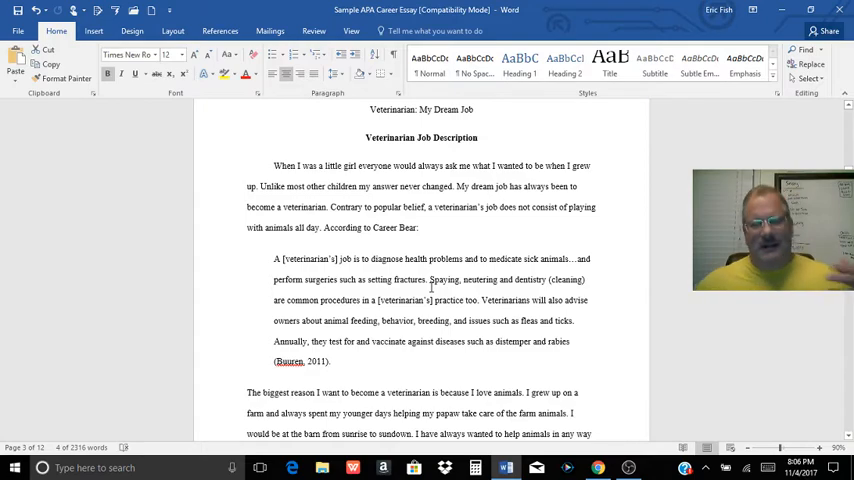
scroll(down, 3)
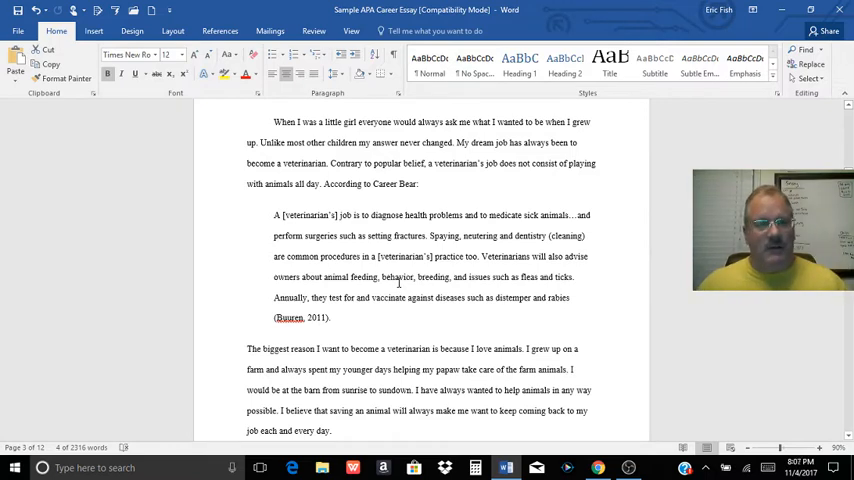
mouse_move(276, 236)
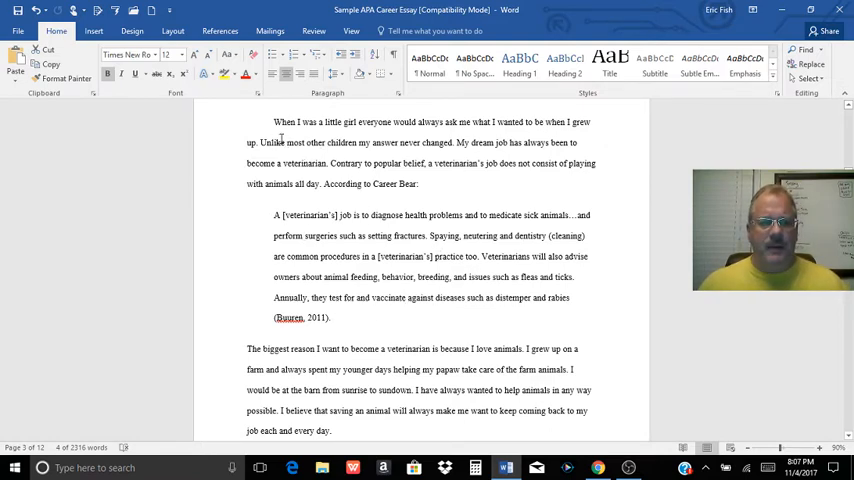
drag(274, 216, 348, 290)
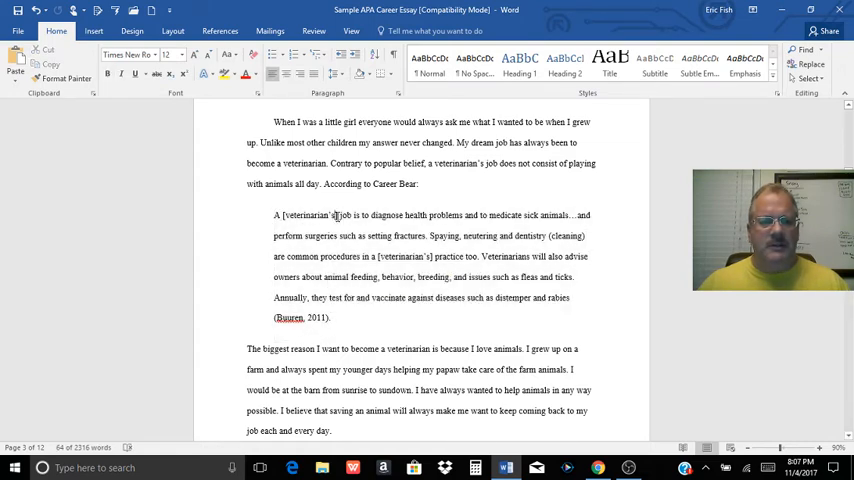
double_click(304, 216)
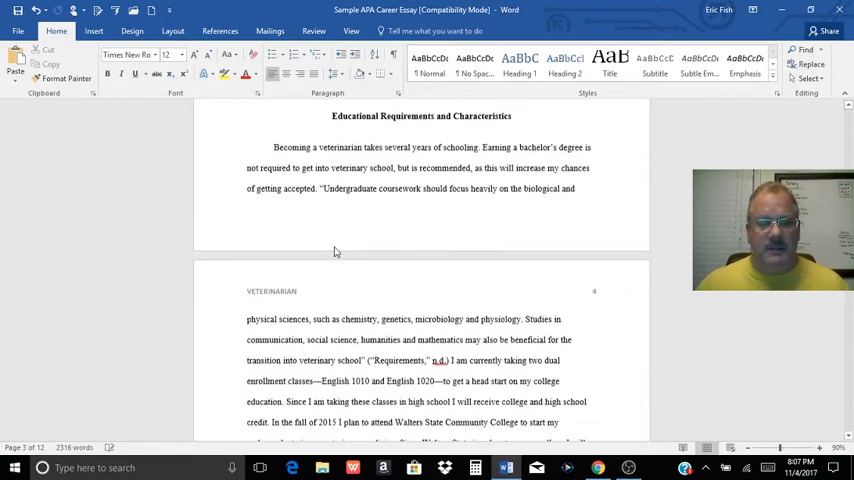
scroll(down, 3)
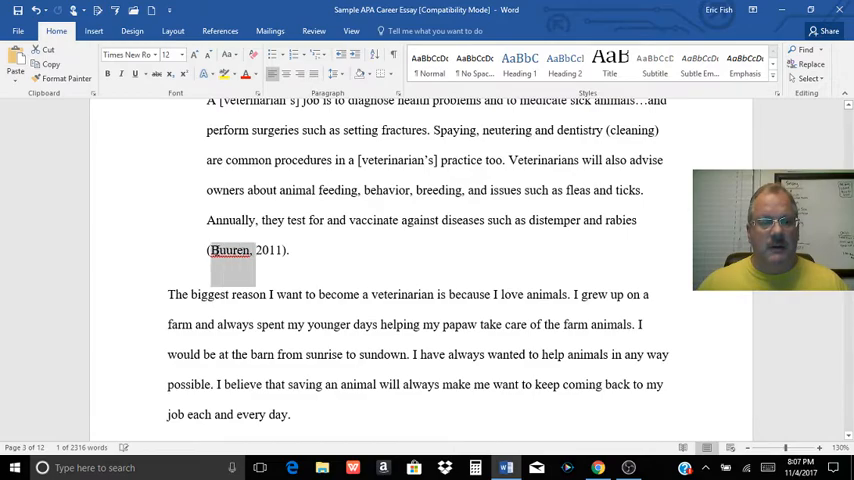
scroll(down, 3)
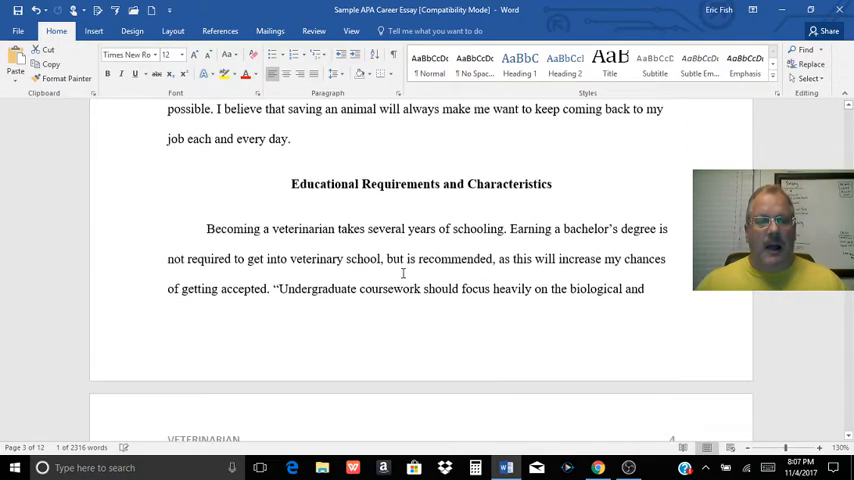
scroll(down, 3)
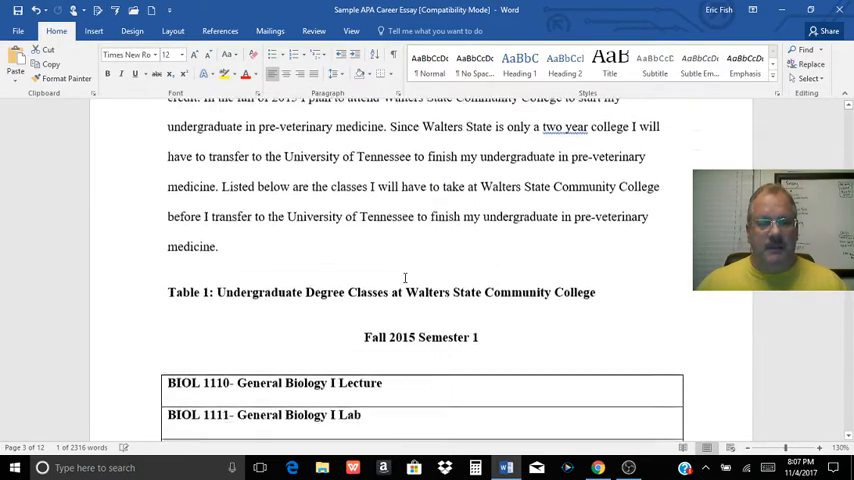
scroll(down, 3)
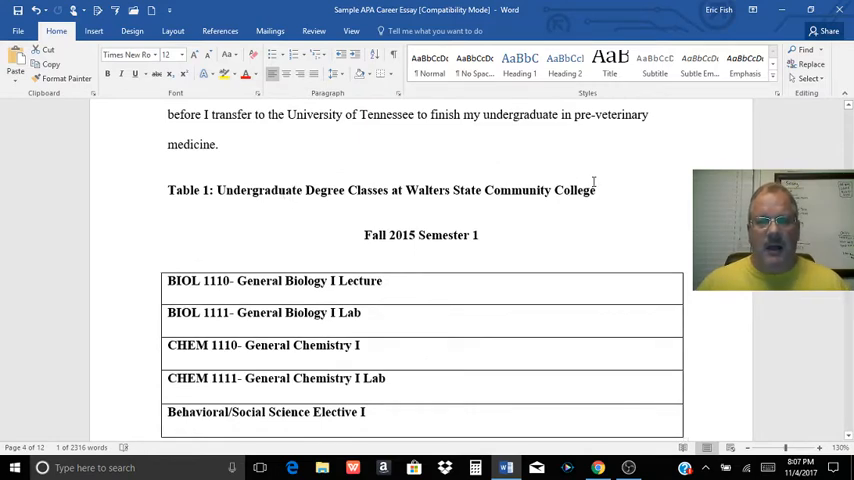
drag(168, 184, 596, 228)
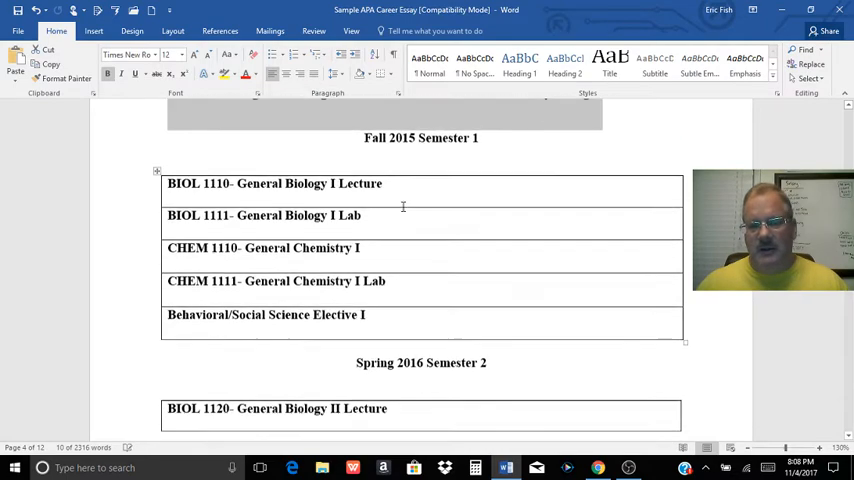
scroll(down, 3)
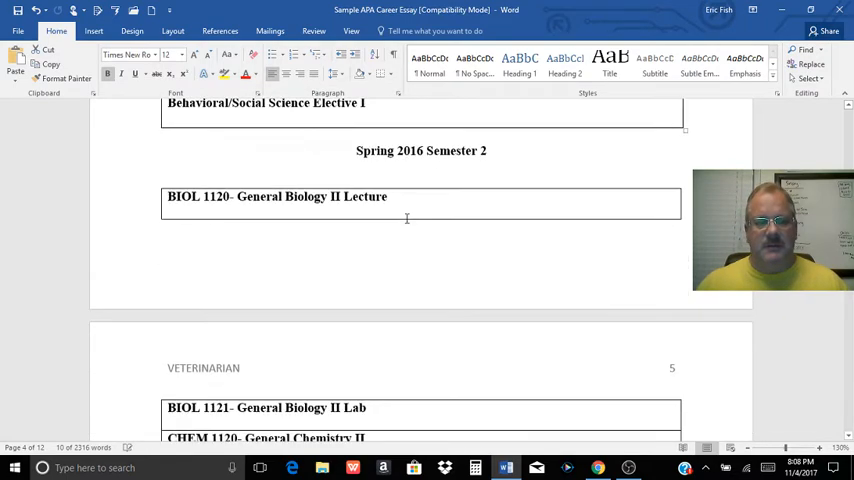
scroll(down, 3)
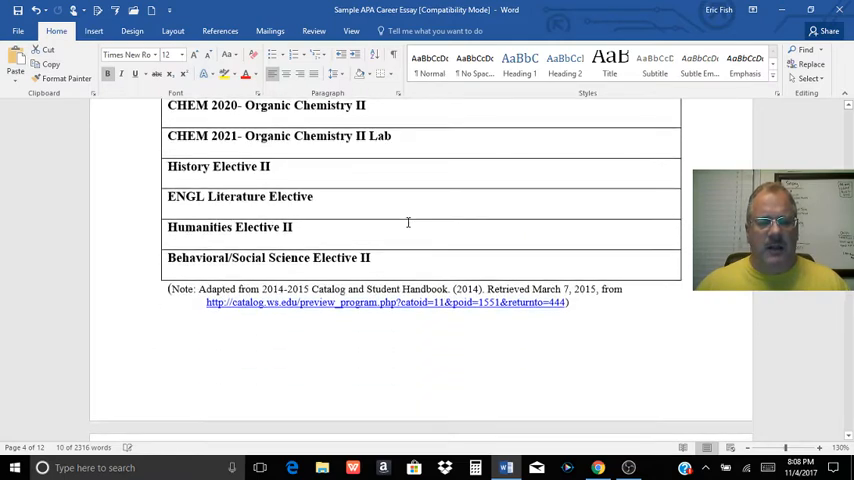
scroll(down, 3)
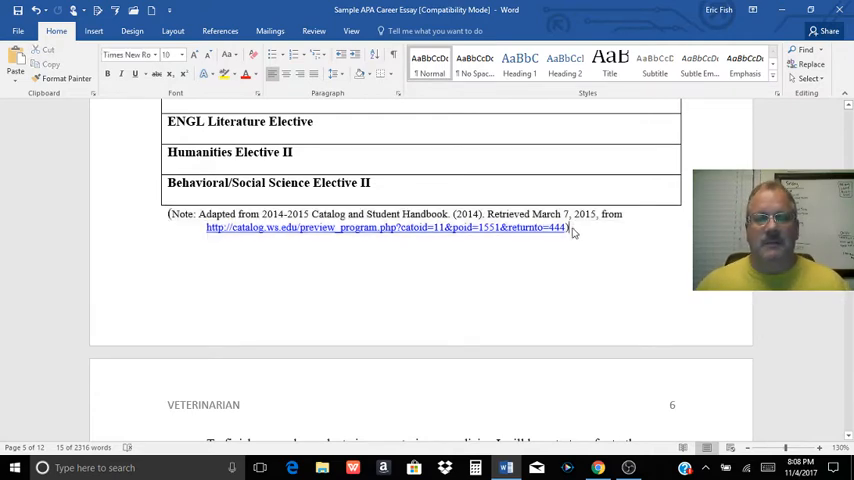
scroll(down, 3)
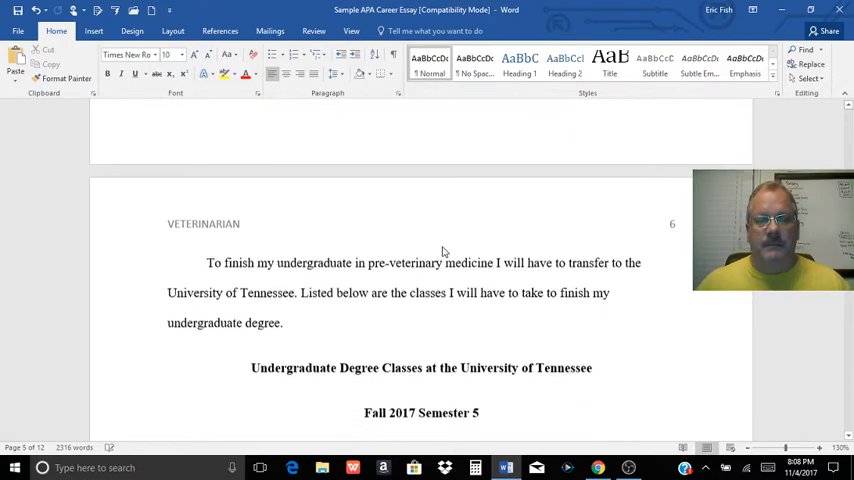
scroll(down, 3)
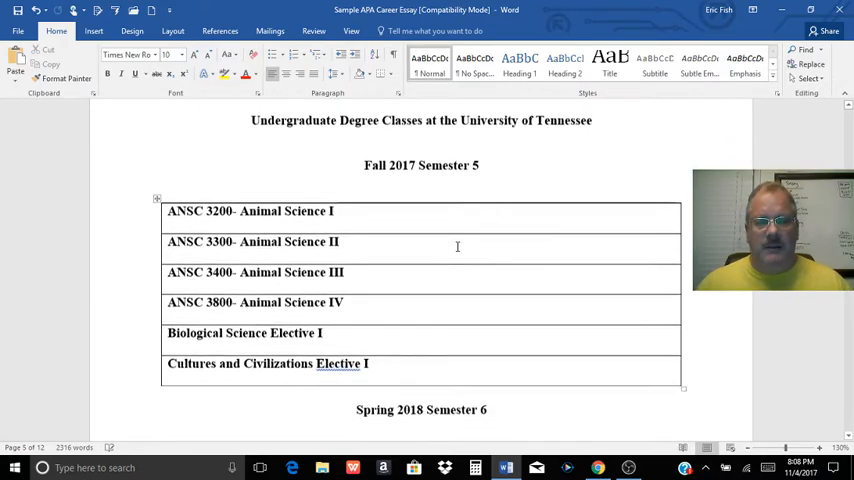
scroll(down, 3)
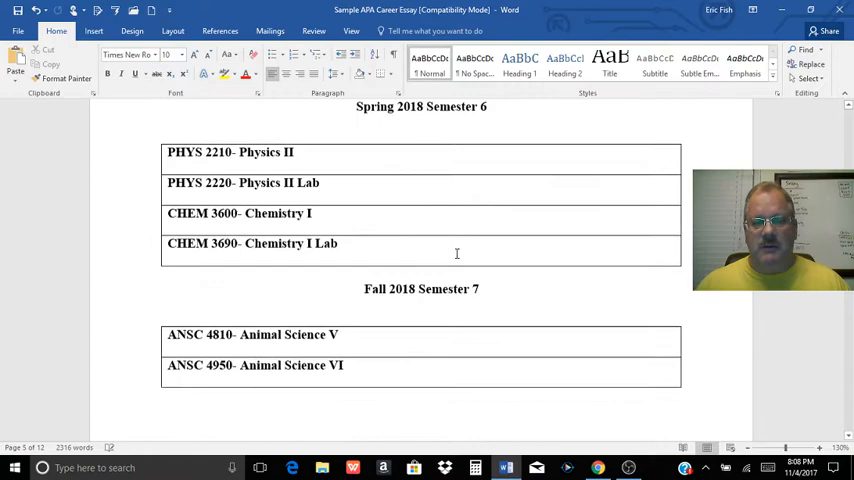
scroll(down, 3)
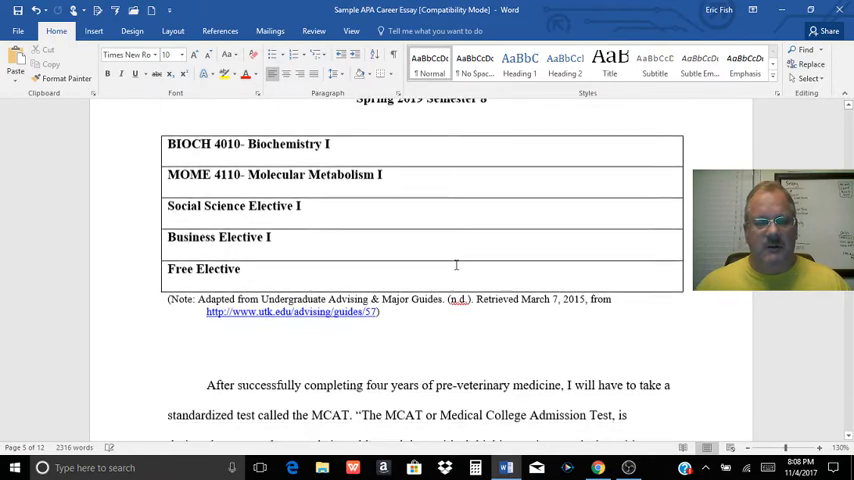
scroll(down, 3)
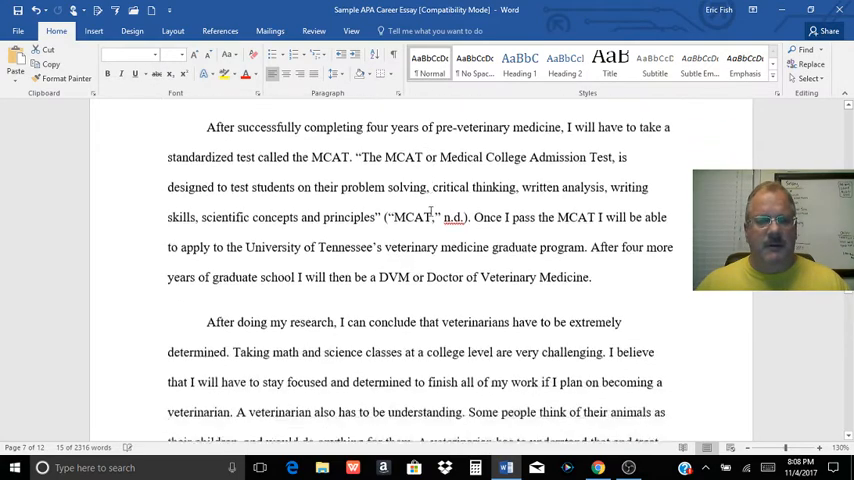
scroll(down, 3)
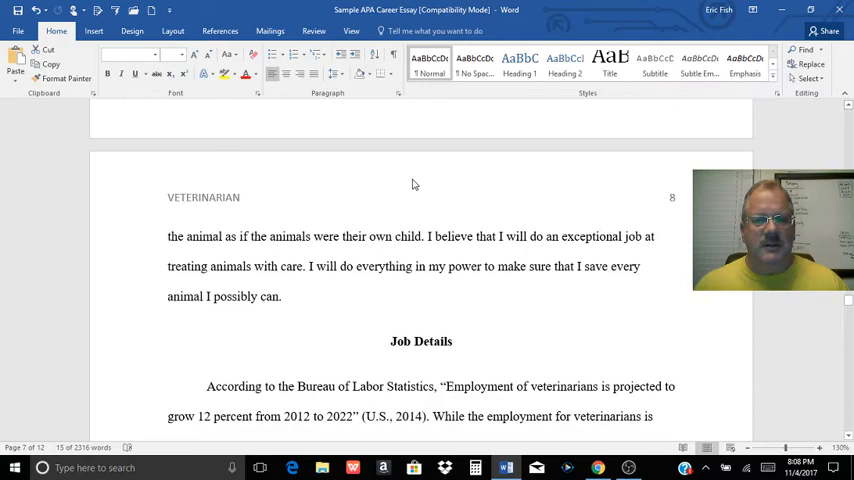
scroll(down, 3)
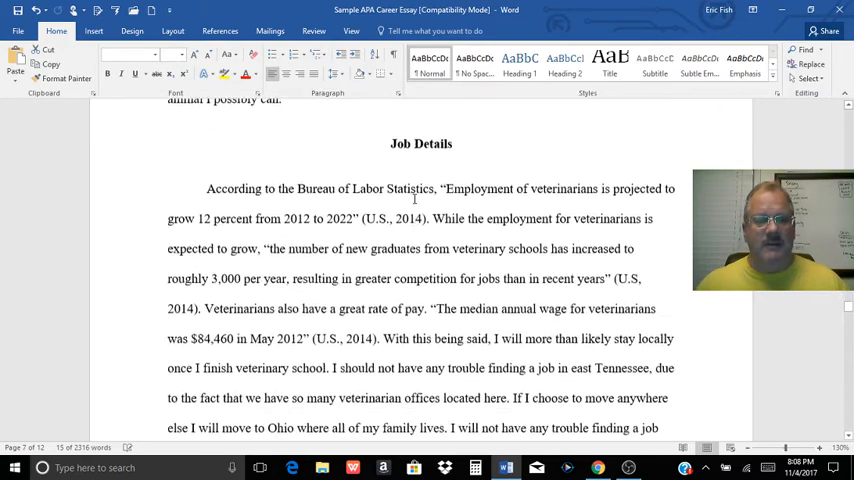
scroll(down, 3)
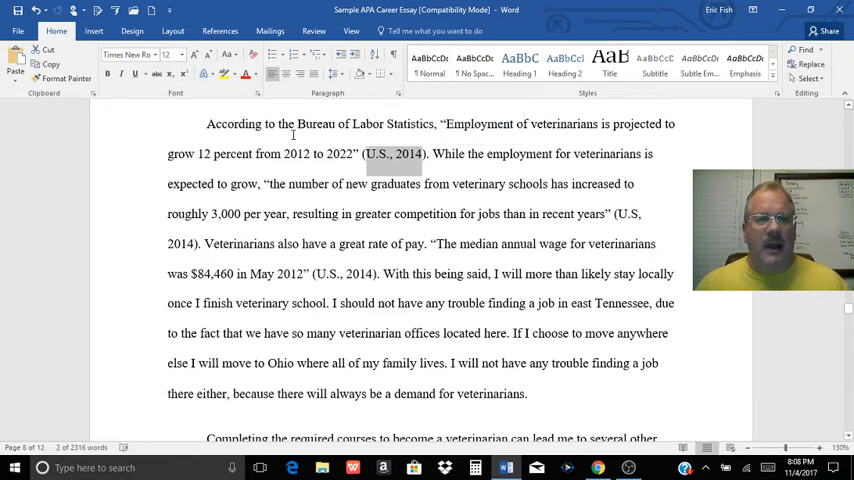
mouse_move(396, 166)
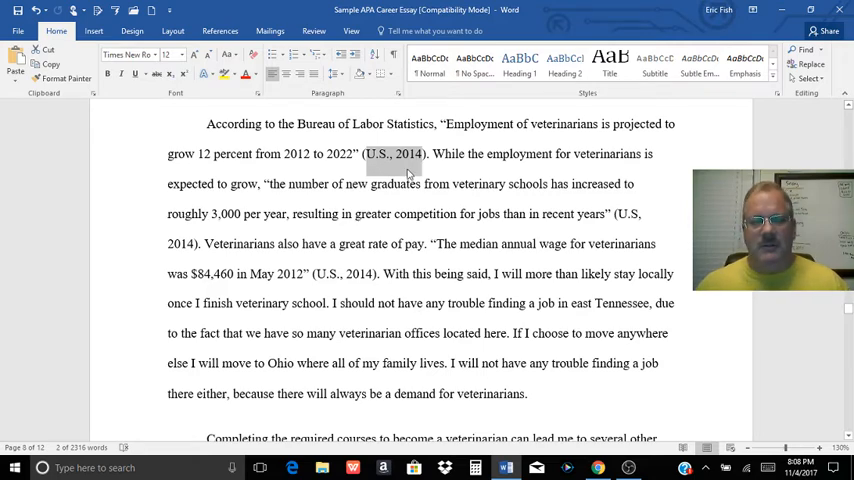
scroll(down, 3)
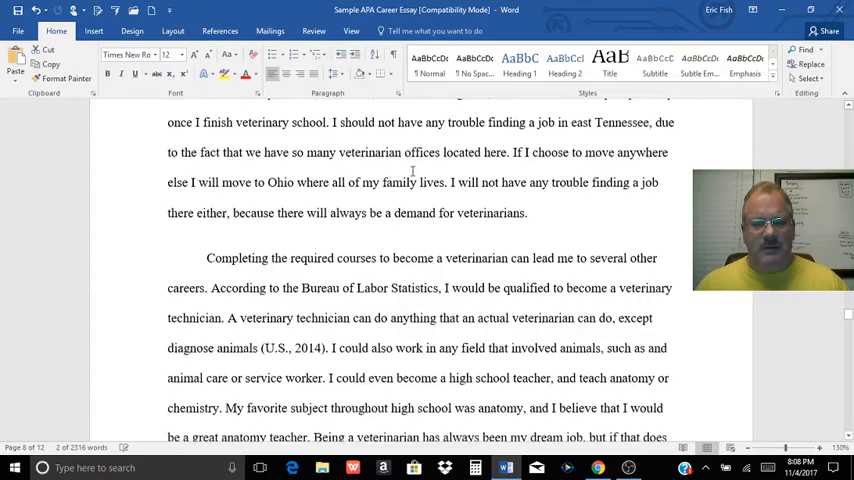
scroll(down, 3)
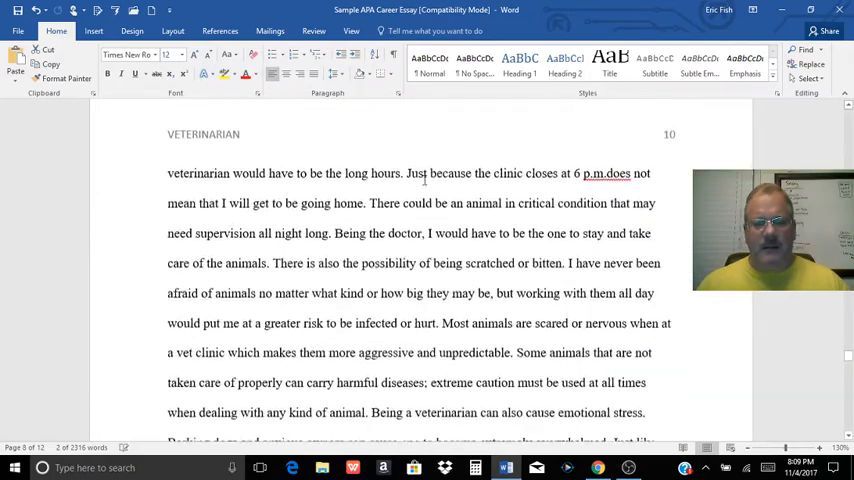
scroll(down, 3)
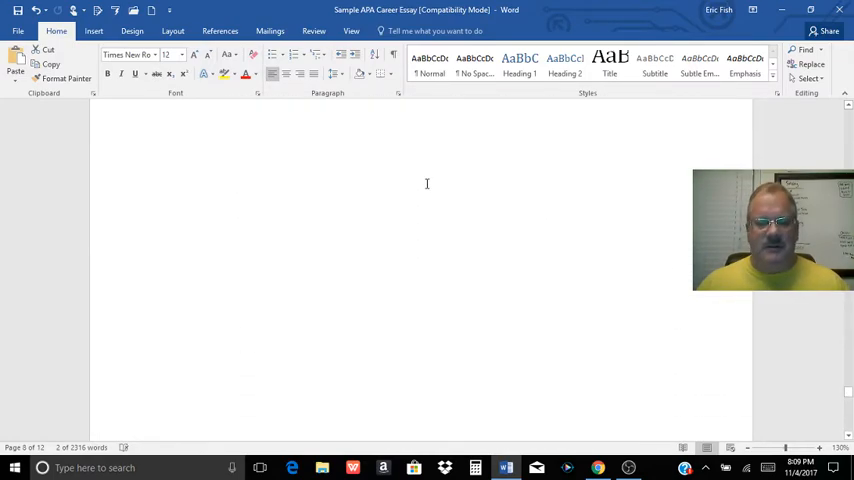
scroll(down, 3)
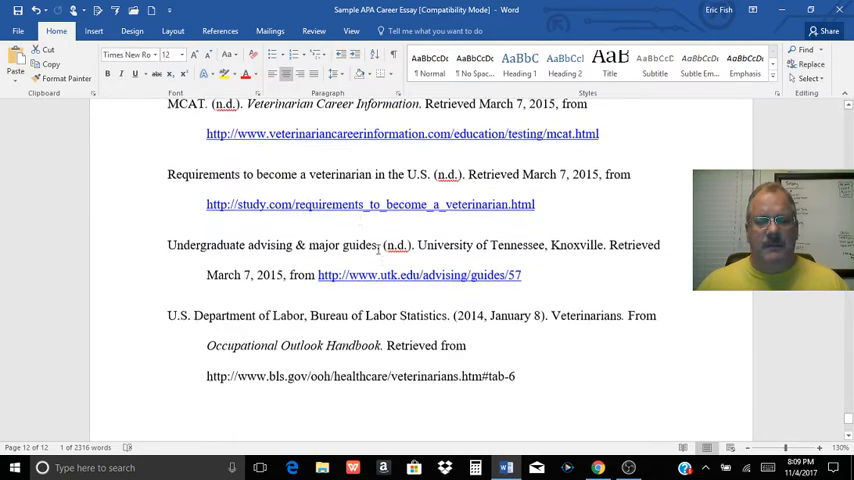
scroll(down, 3)
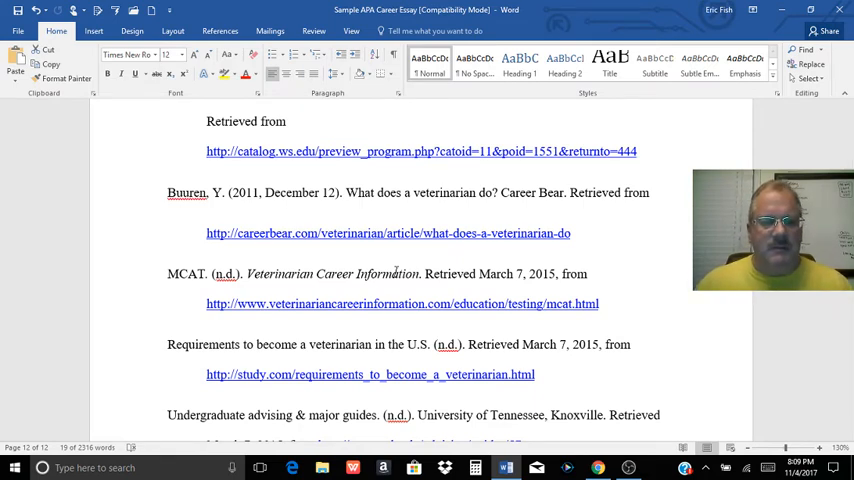
scroll(down, 3)
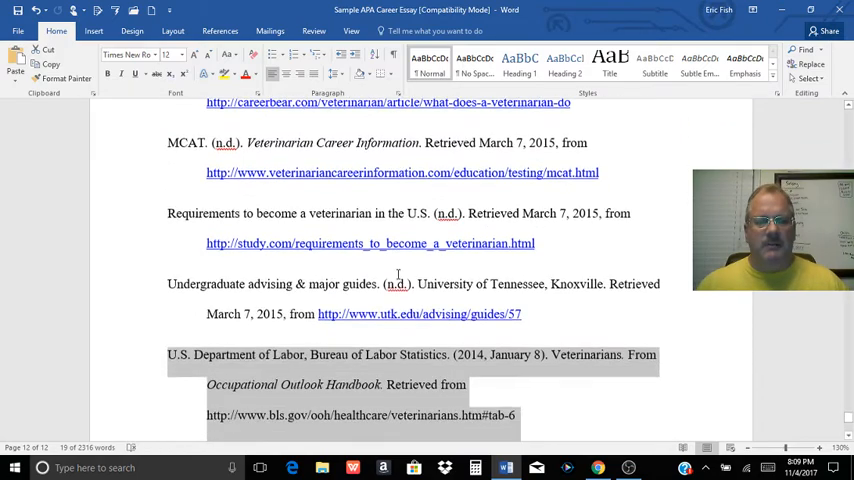
scroll(down, 3)
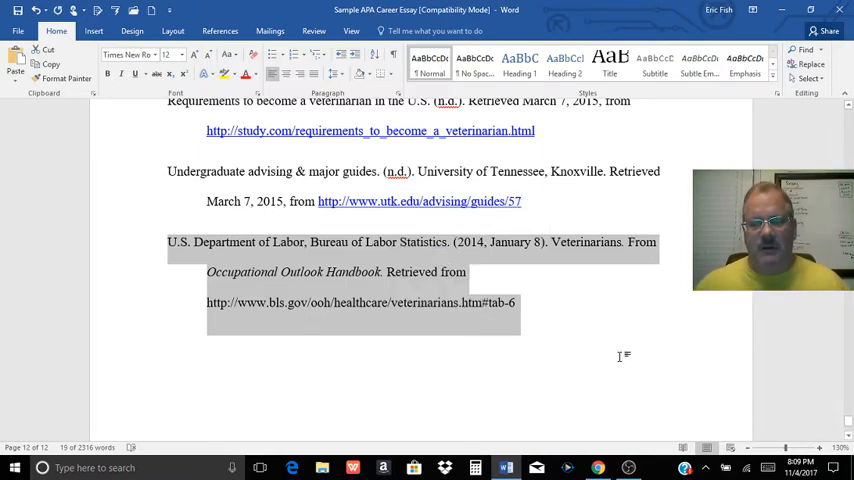
scroll(down, 3)
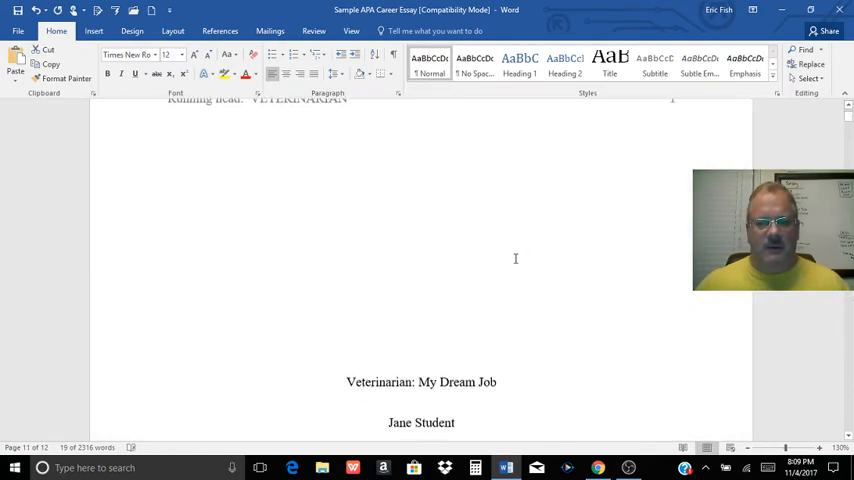
scroll(down, 3)
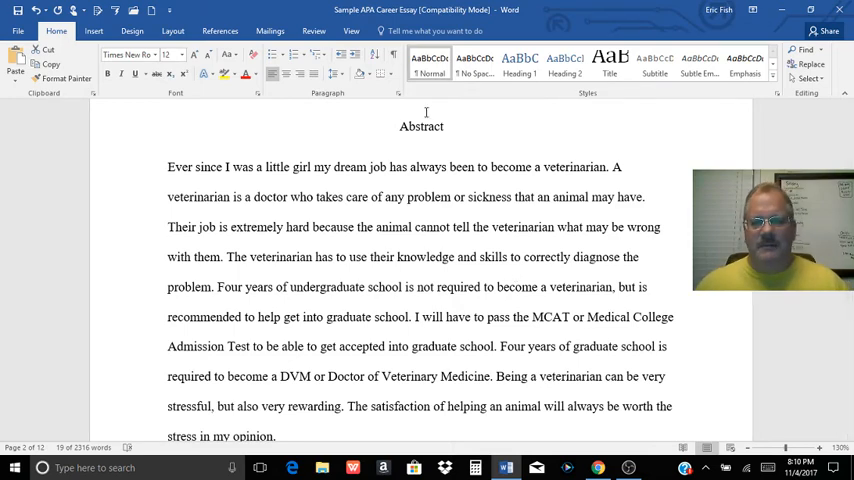
scroll(up, 3)
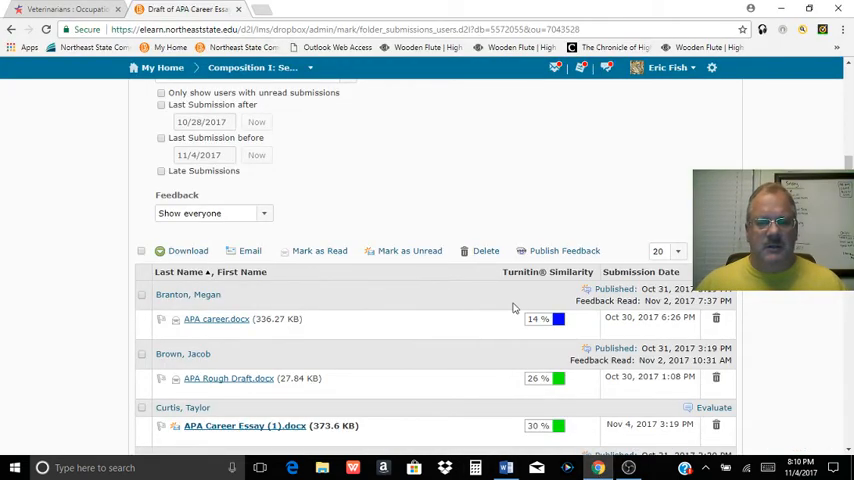
mouse_move(556, 308)
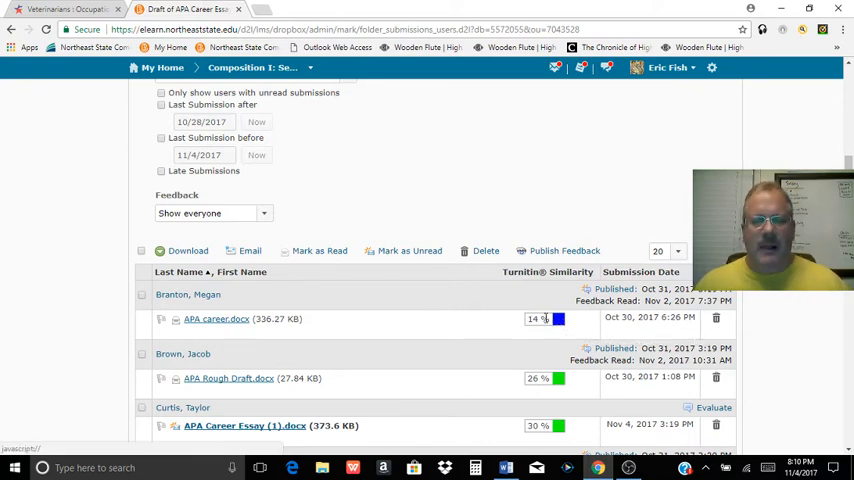
mouse_move(556, 388)
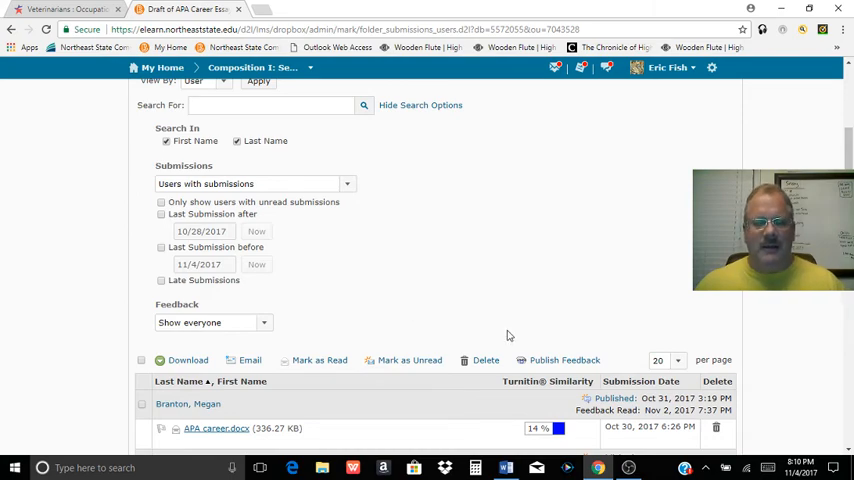
scroll(down, 3)
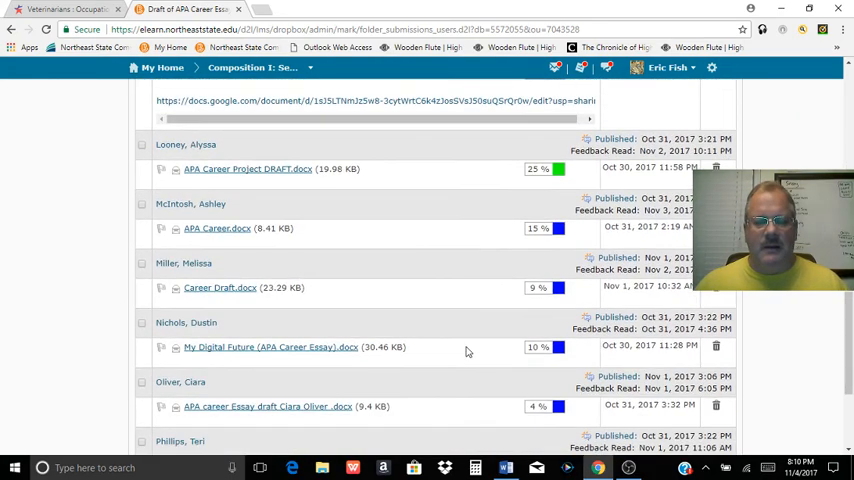
scroll(down, 3)
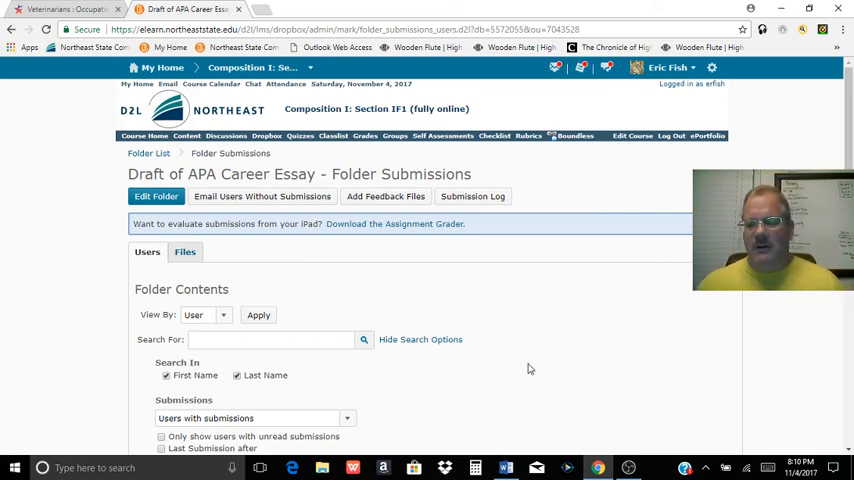
click(628, 468)
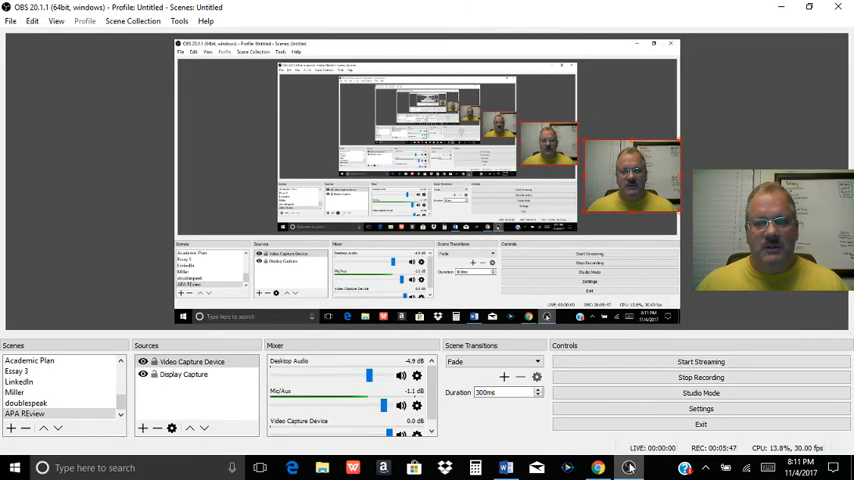